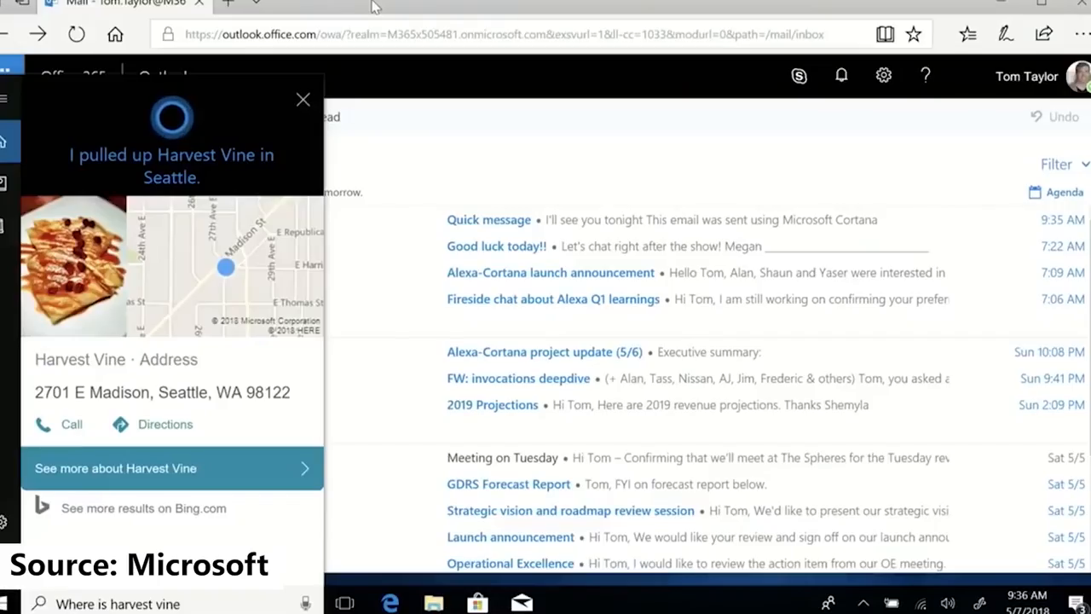
Ask Cortana 'Where is Harvest Vine' to get the 2701 E Madison address card.
left_click(303, 100)
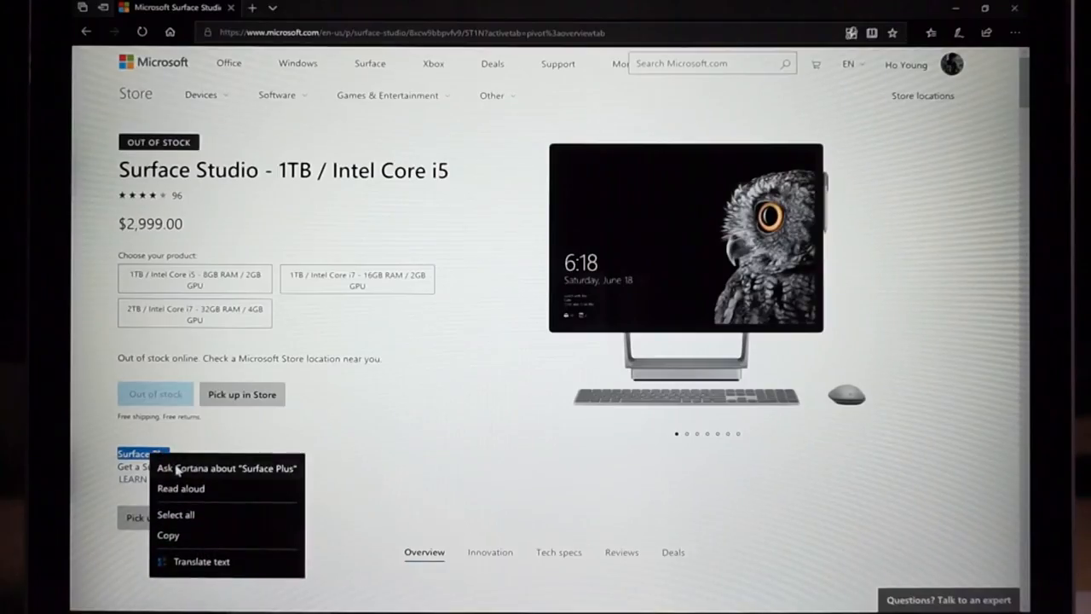
Ask Cortana about 'Surface Plus' and scroll through the Bing results pane.
left_click(226, 467)
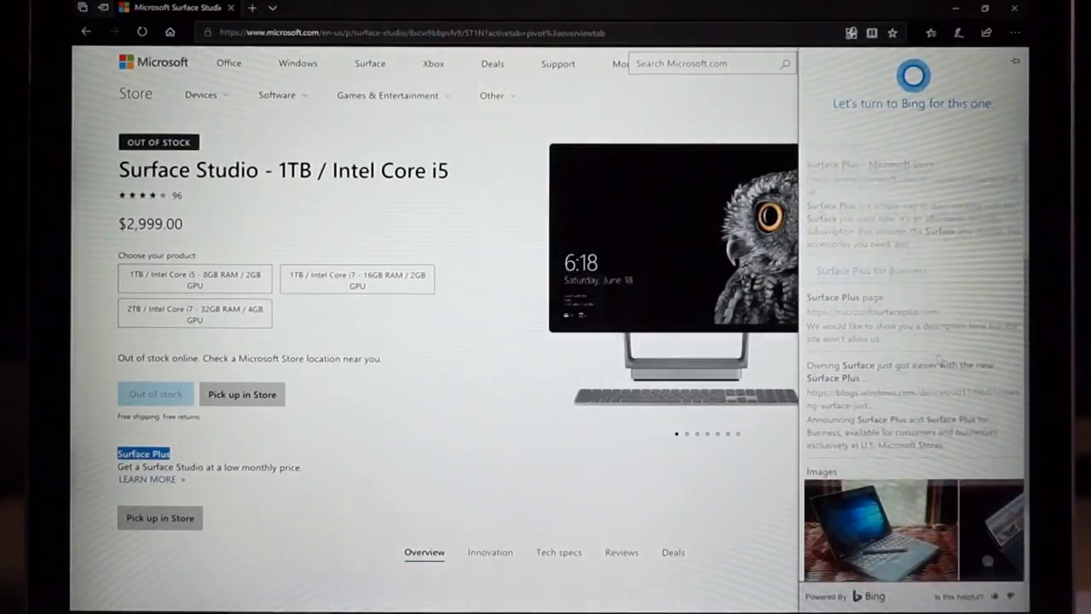
scroll("down", 3)
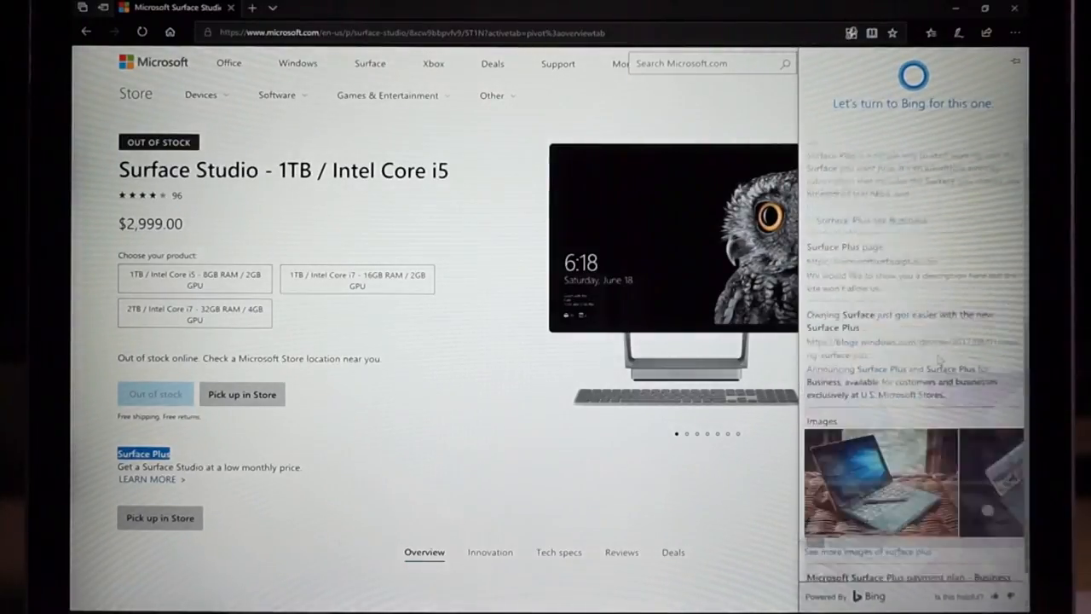